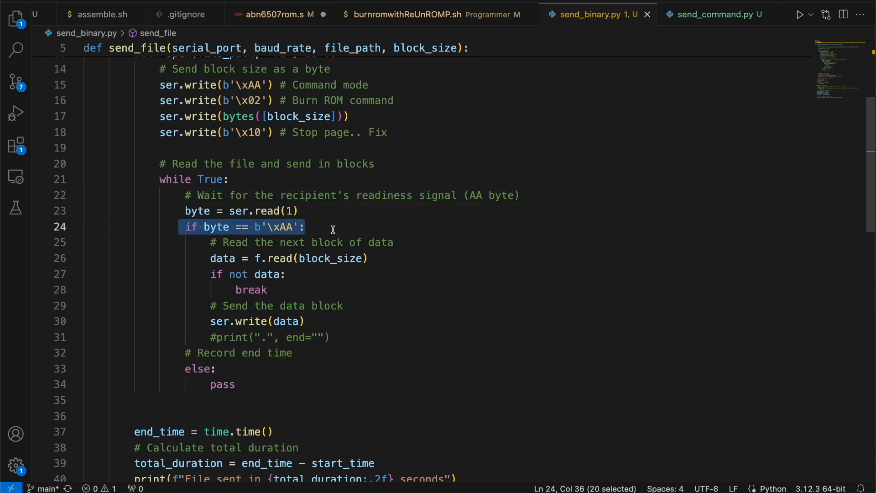
pyautogui.moveTo(372, 283)
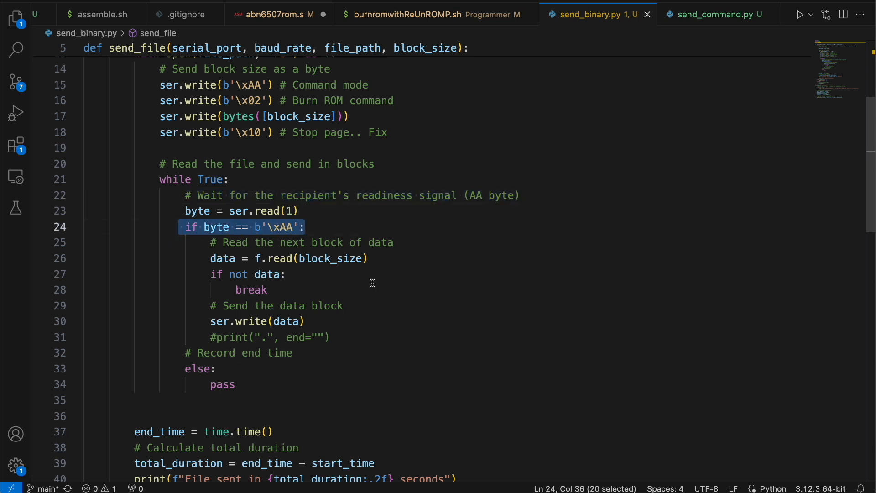
pyautogui.moveTo(367, 292)
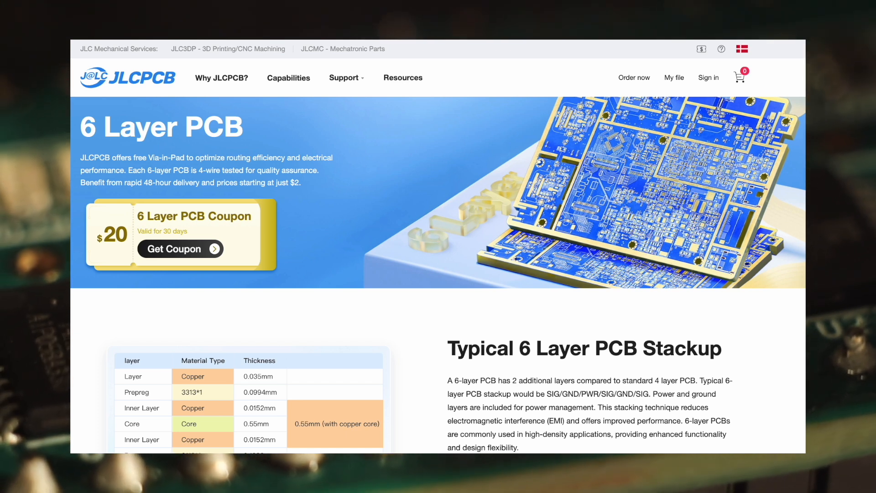
pyautogui.scroll(-3)
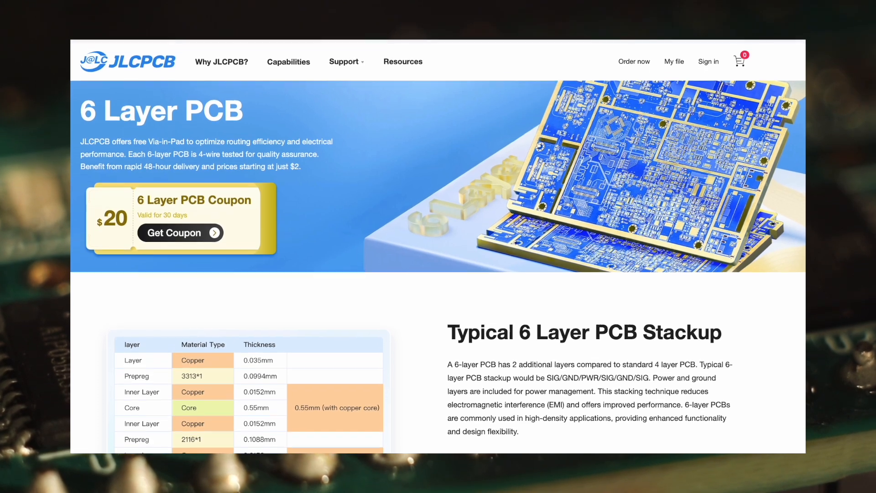
pyautogui.scroll(-3)
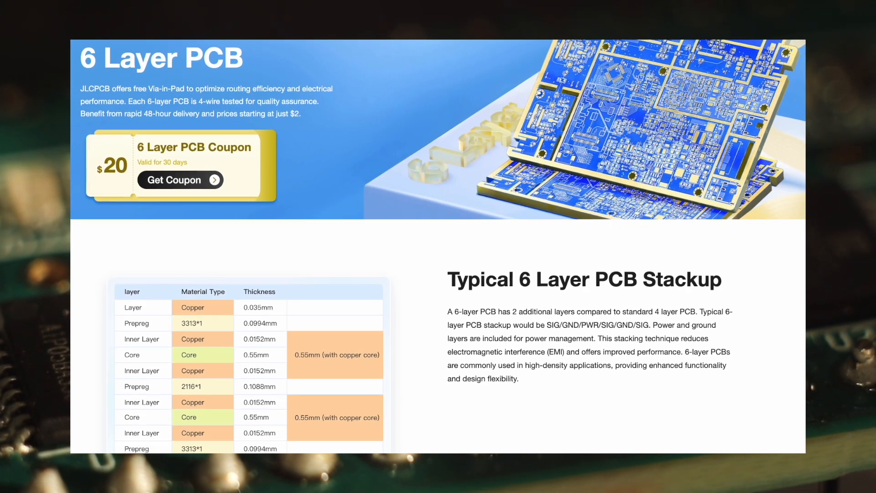
pyautogui.scroll(-3)
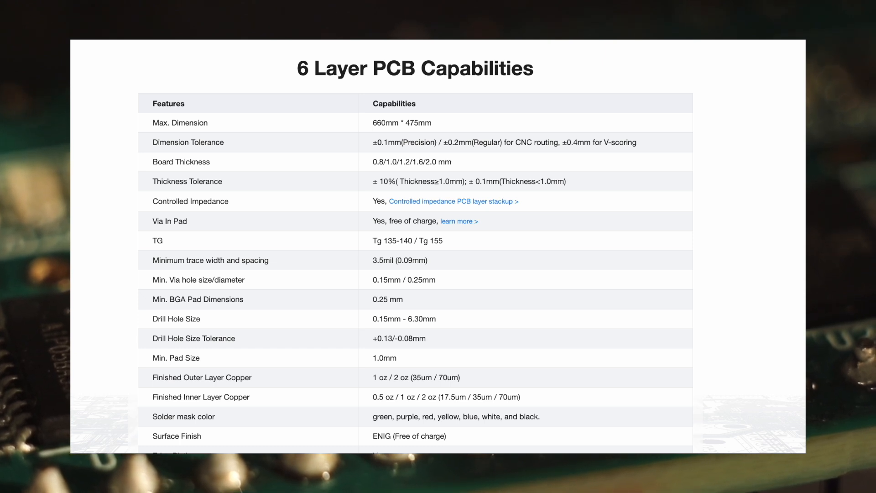
pyautogui.scroll(-3)
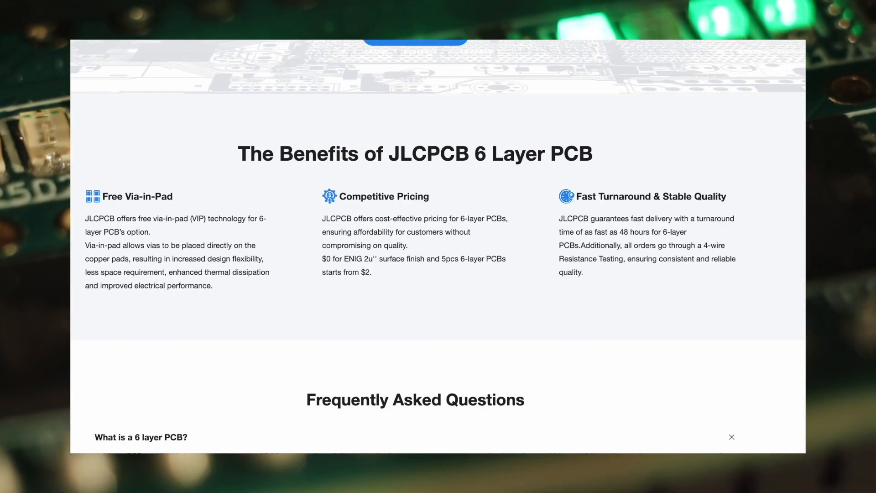
pyautogui.scroll(-3)
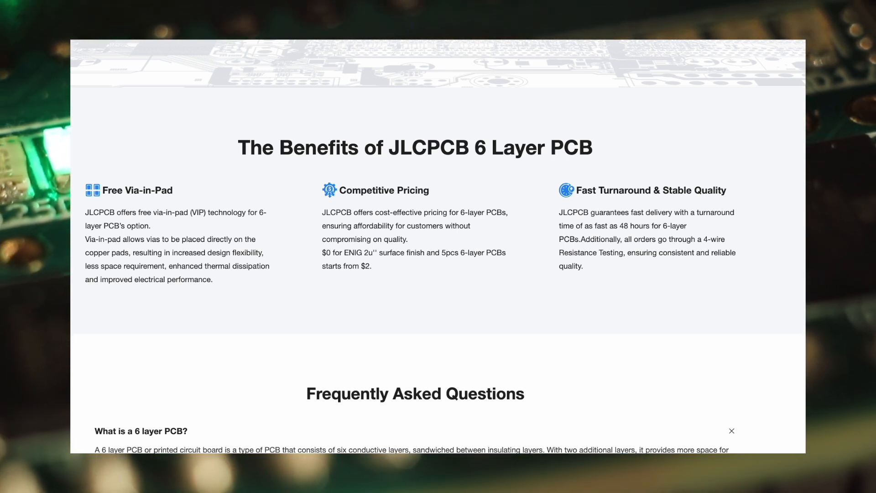
pyautogui.scroll(-3)
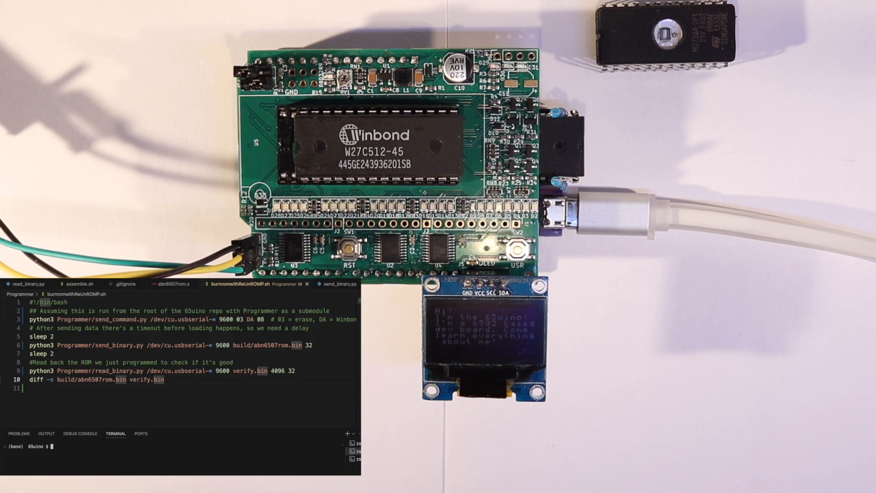
pyautogui.write('clear')
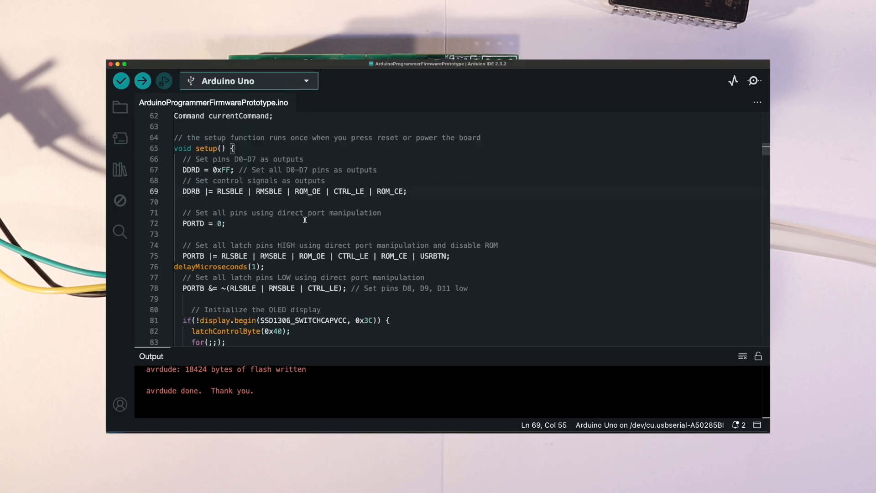
pyautogui.scroll(-3)
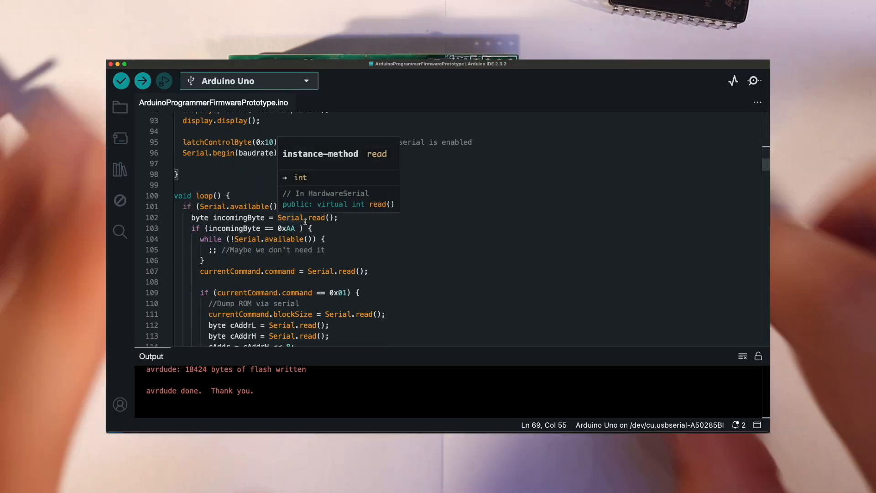
pyautogui.scroll(-3)
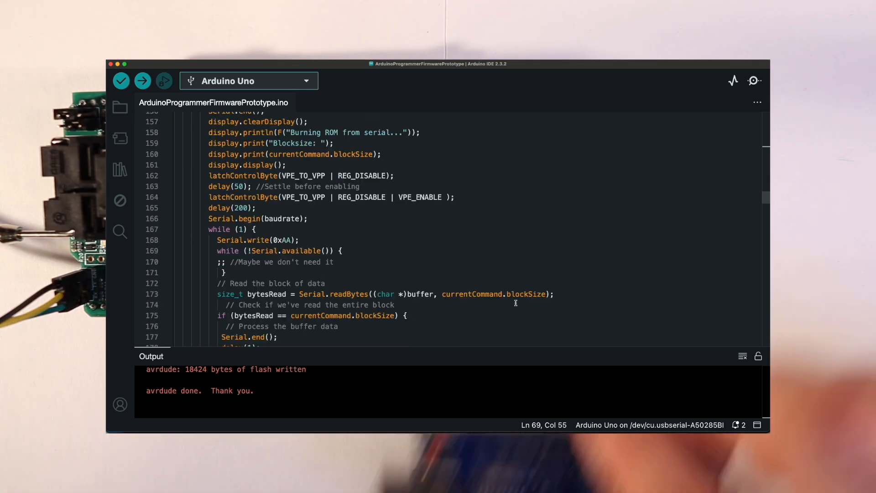
pyautogui.scroll(-3)
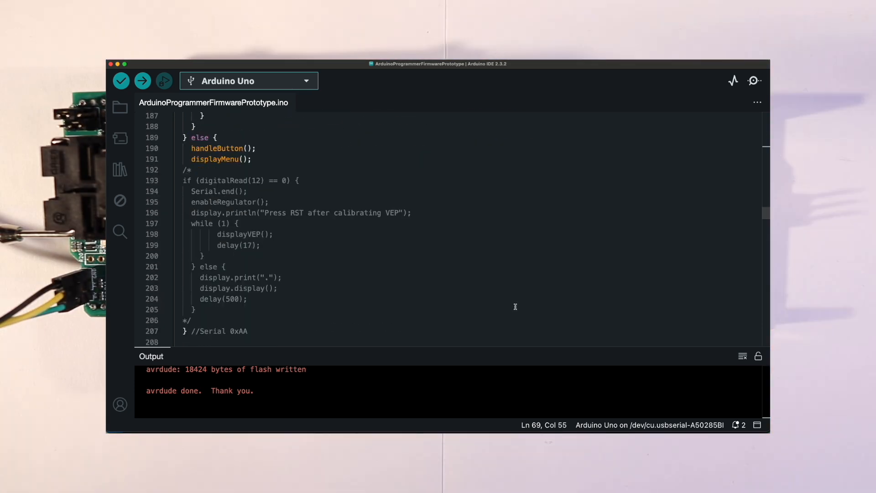
pyautogui.scroll(-3)
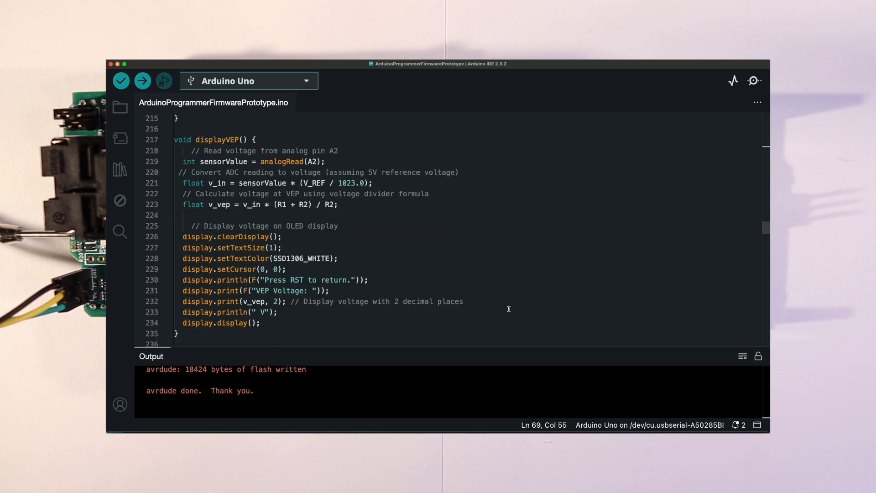
pyautogui.scroll(-3)
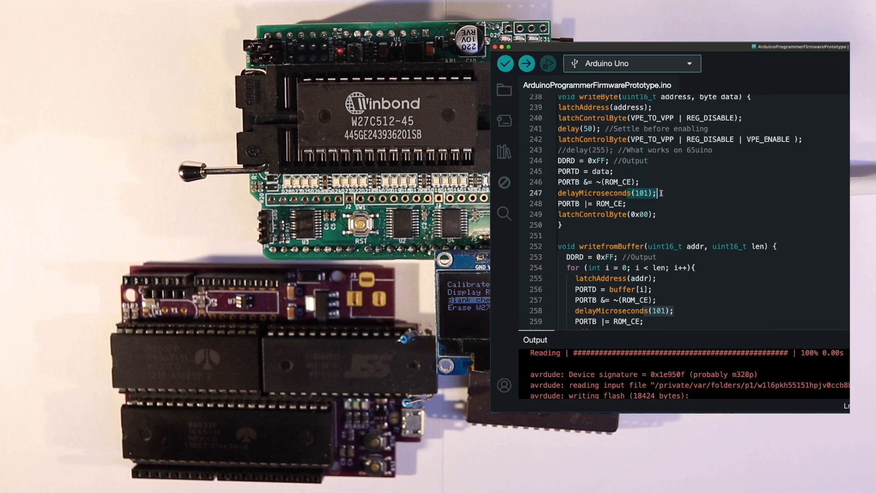
pyautogui.scroll(-3)
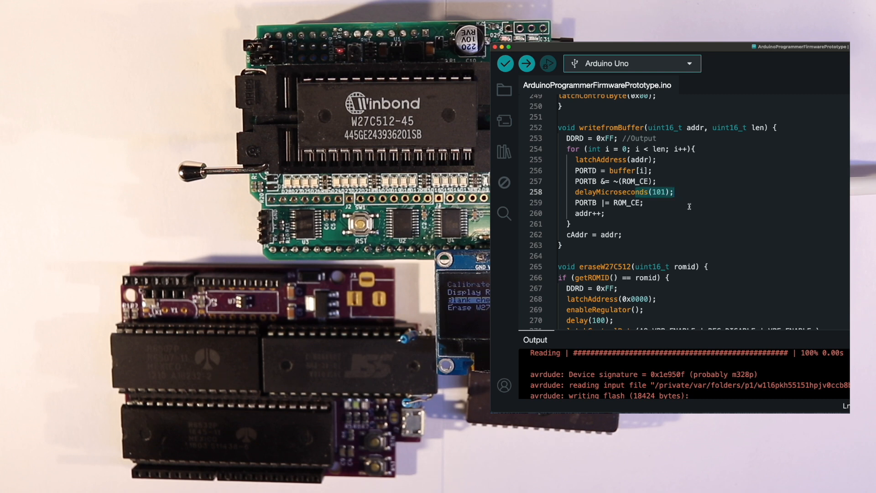
pyautogui.scroll(-3)
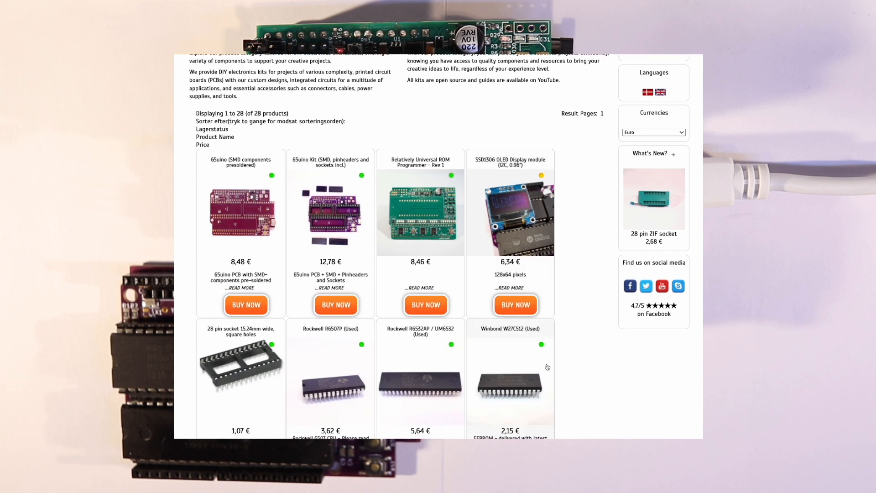
pyautogui.scroll(-3)
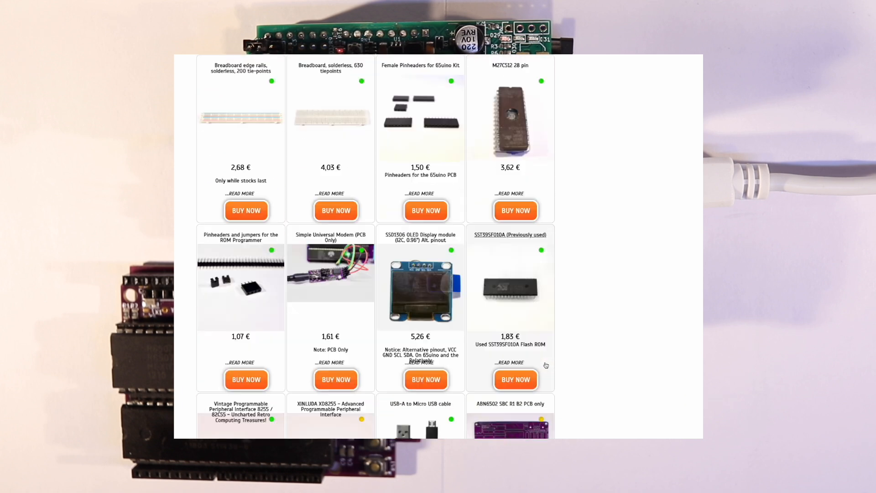
pyautogui.scroll(-3)
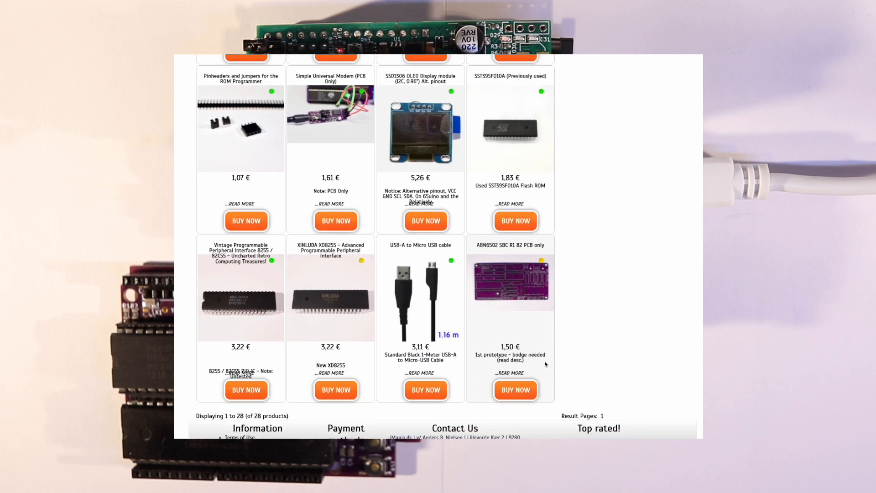